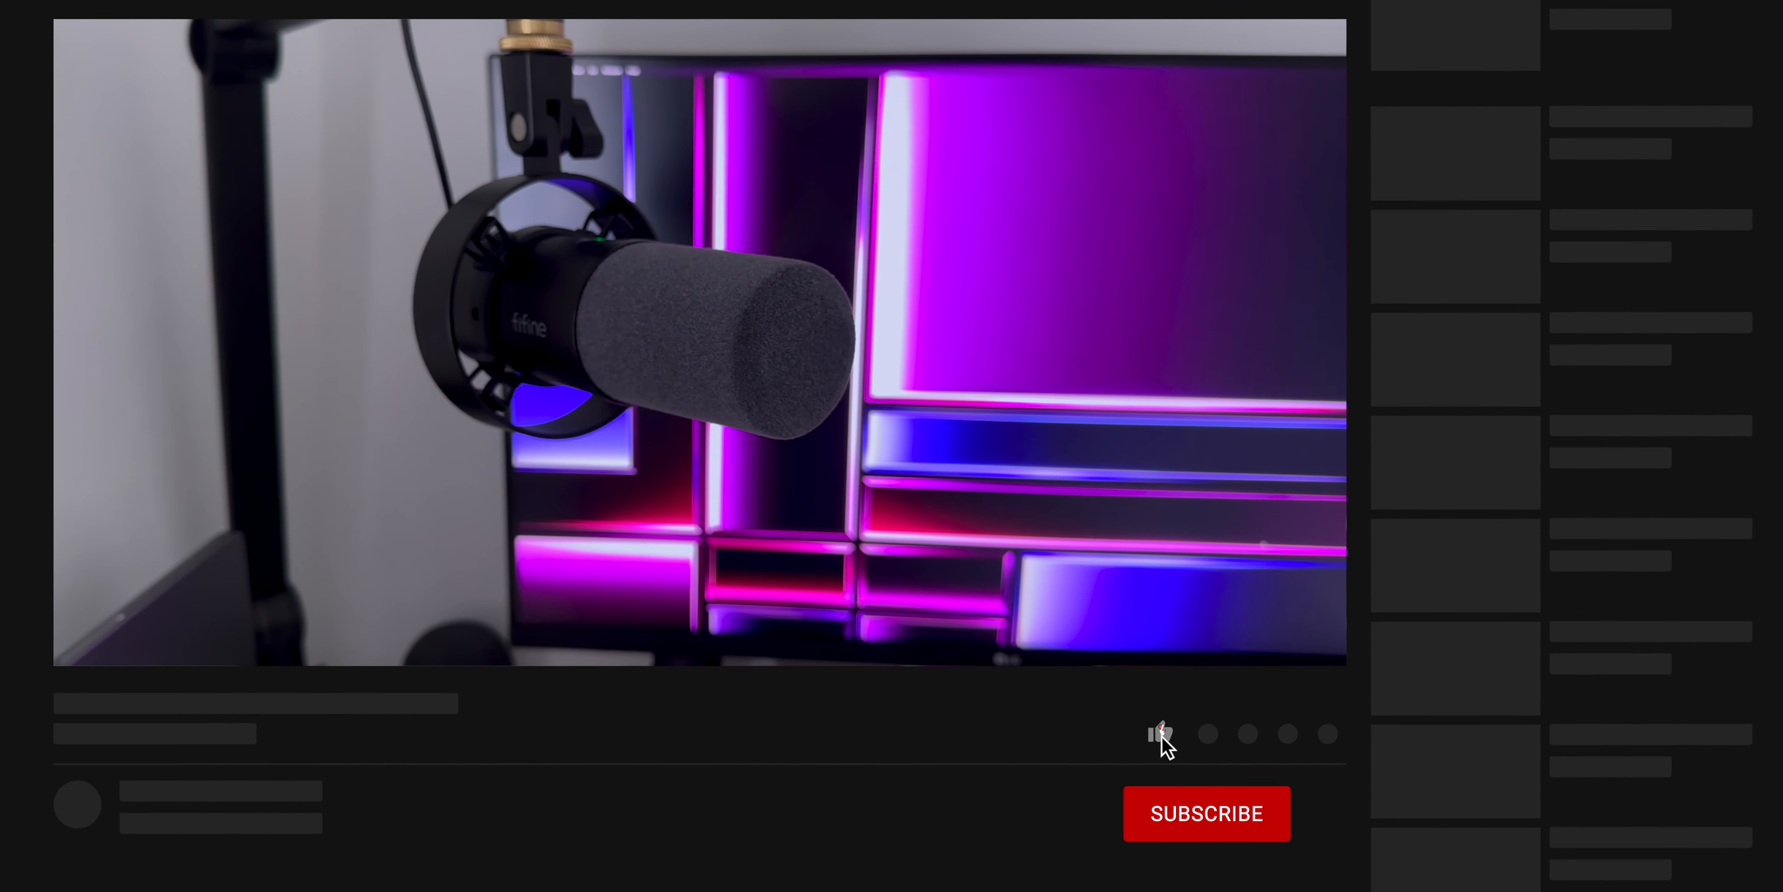
- Like the microphone video and turn on the channel's bell notifications
click(1159, 733)
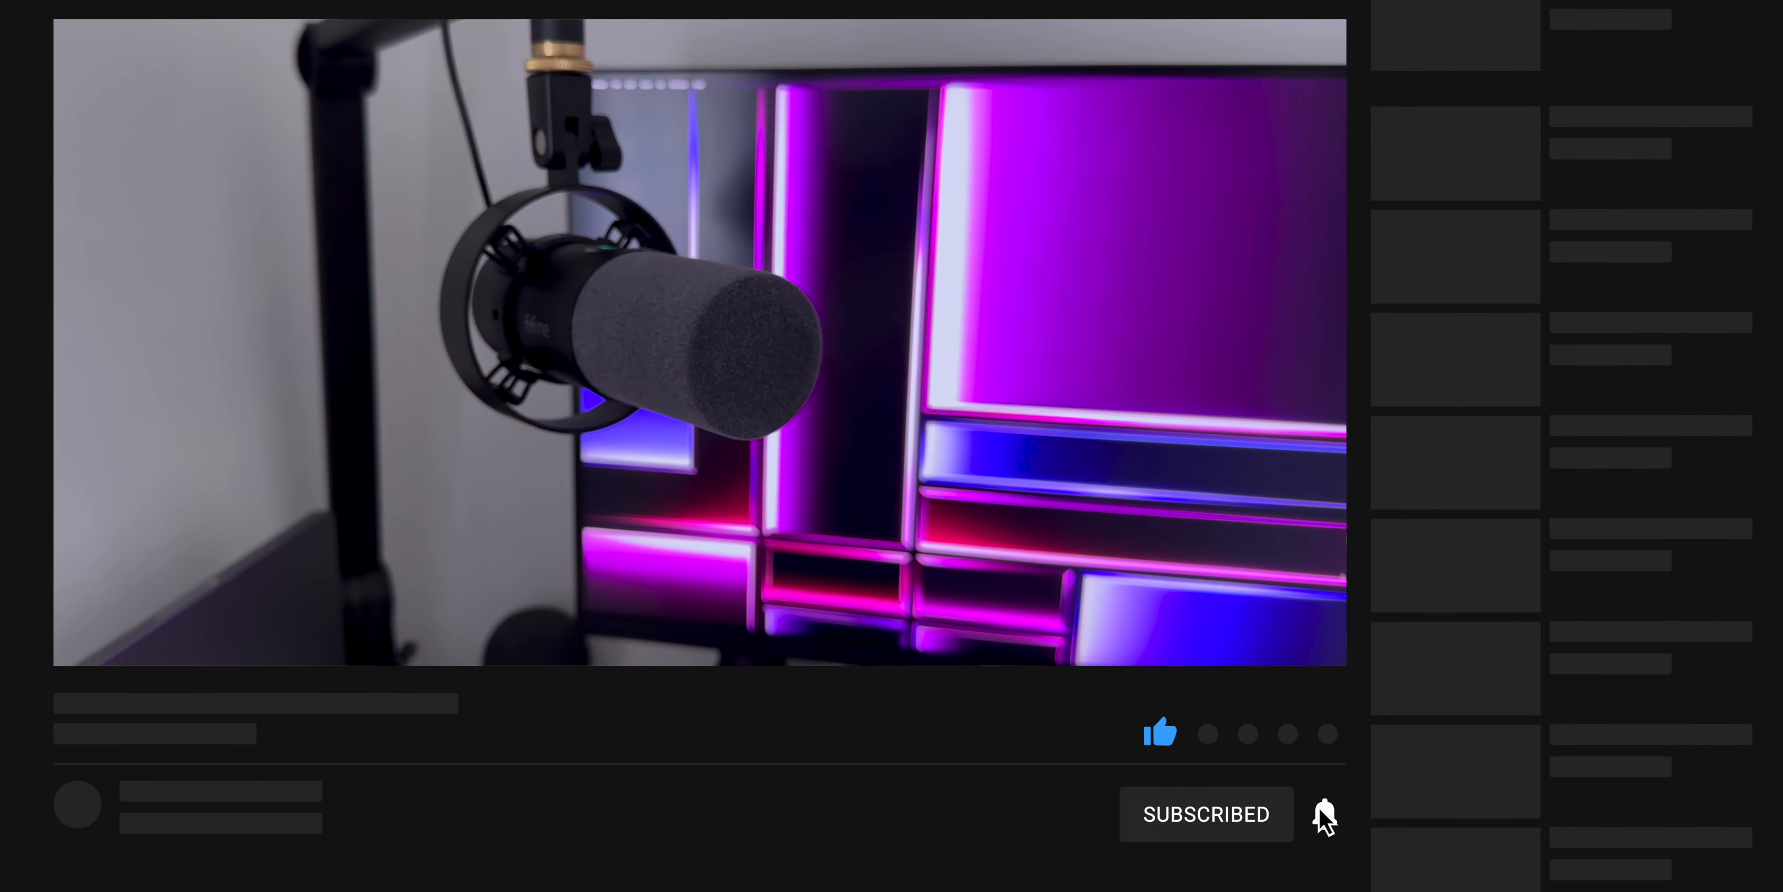
click(1324, 815)
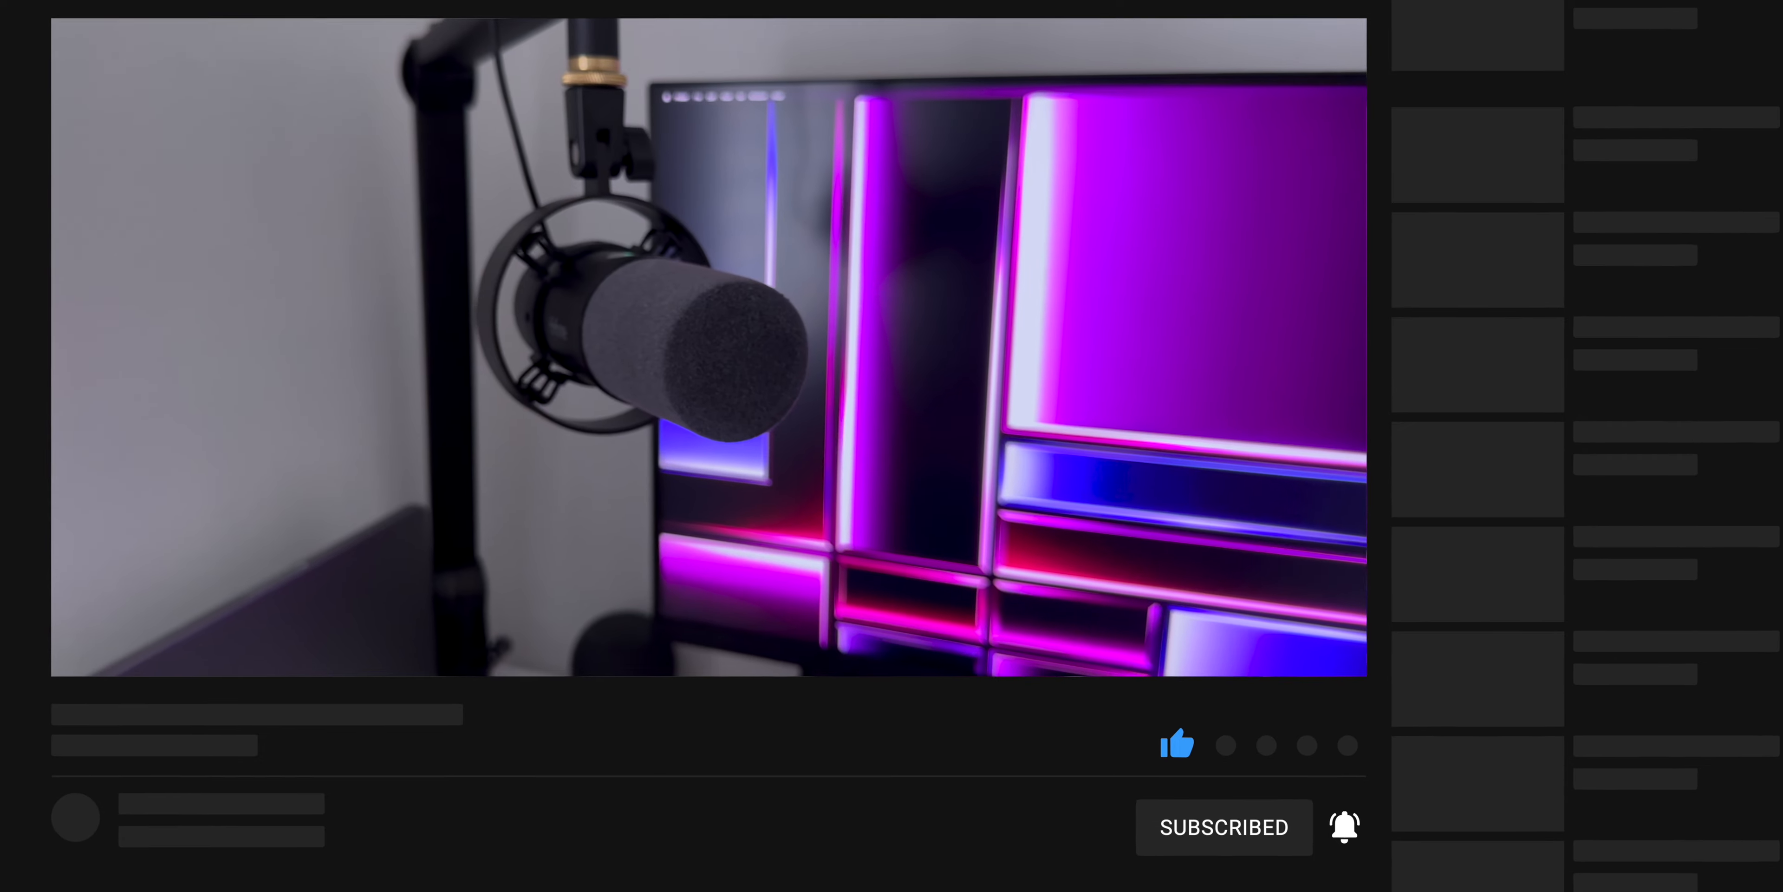